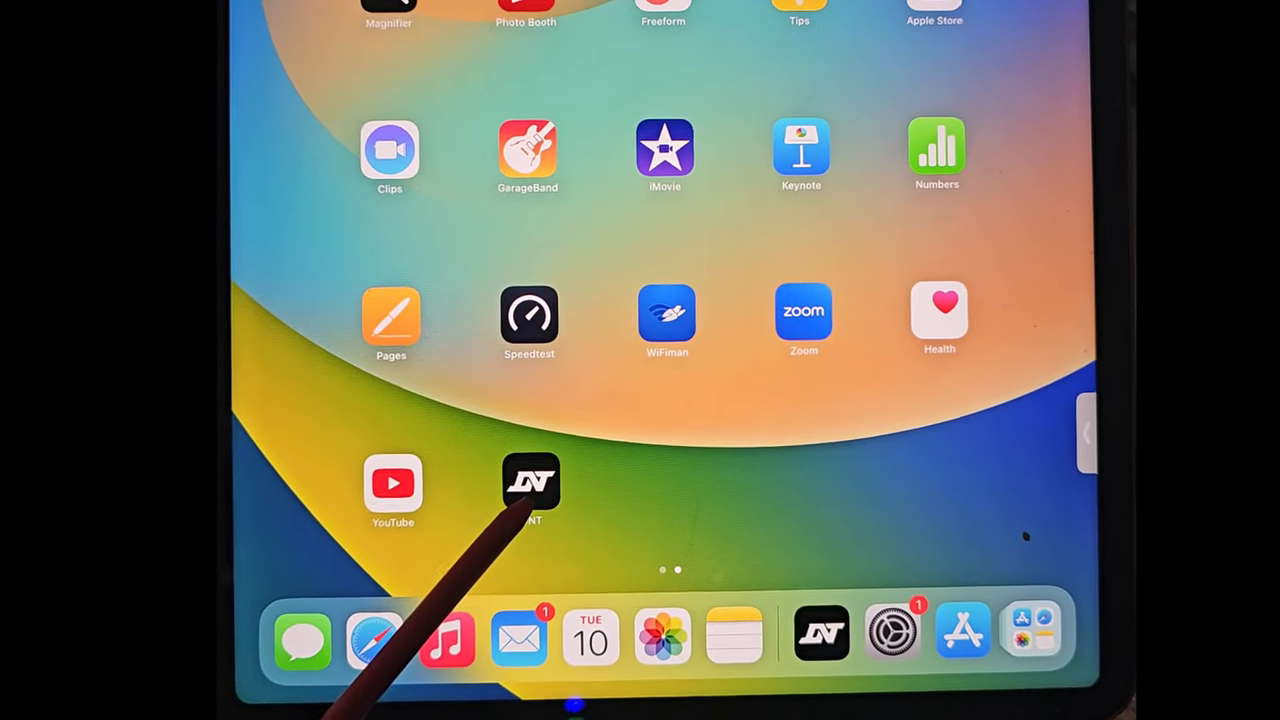
Launch the DNT app from the iPad home screen icon
left_click(532, 482)
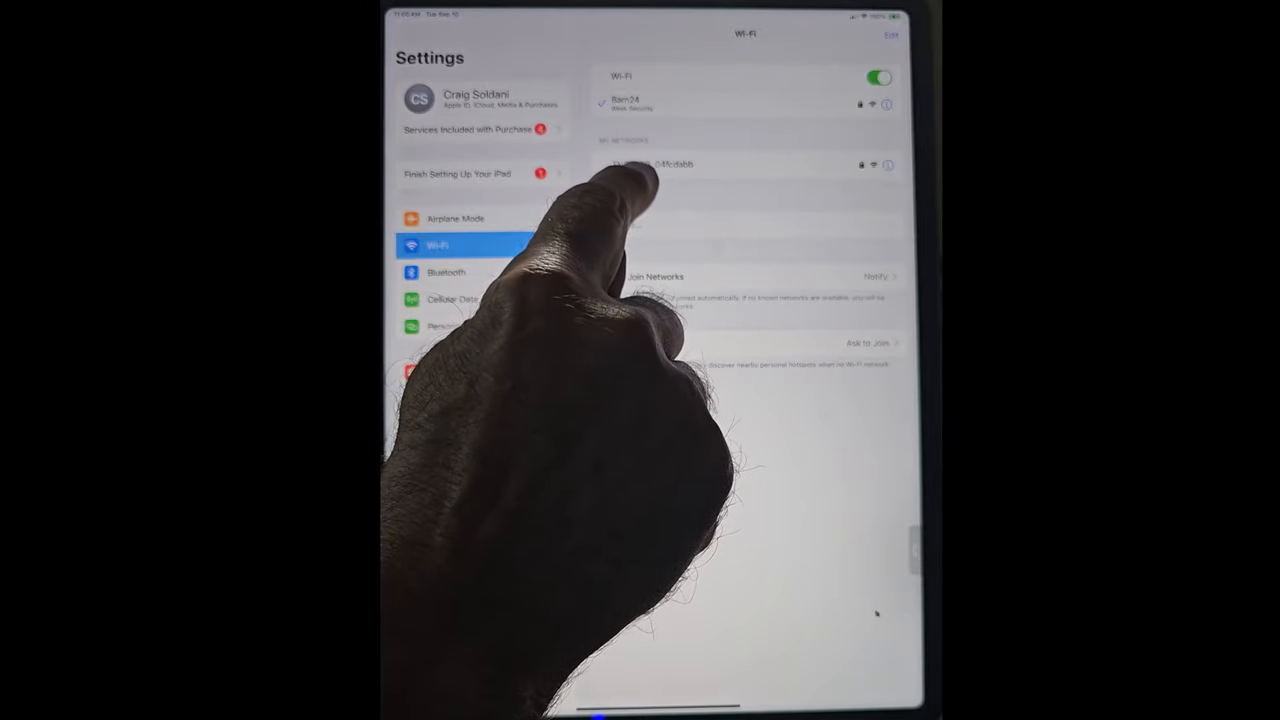
Scroll through the Wi-Fi networks list in iPadOS Settings
scroll("down", 3)
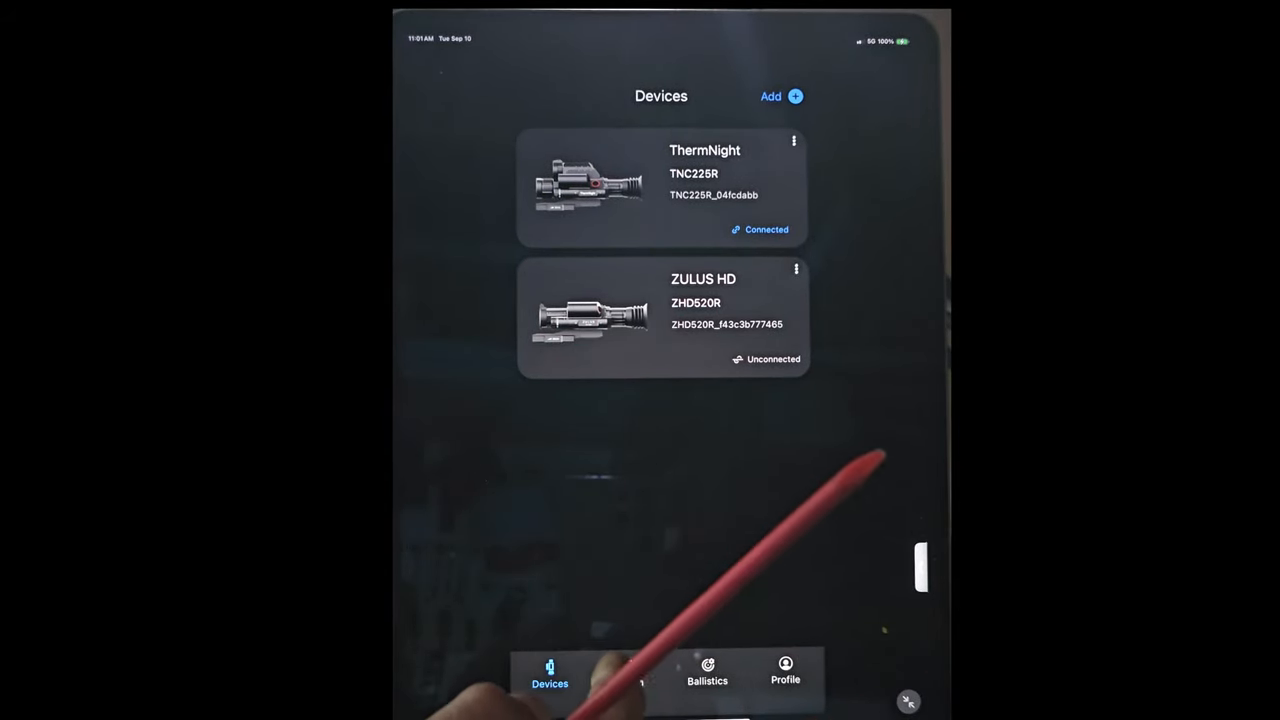
left_click(628, 676)
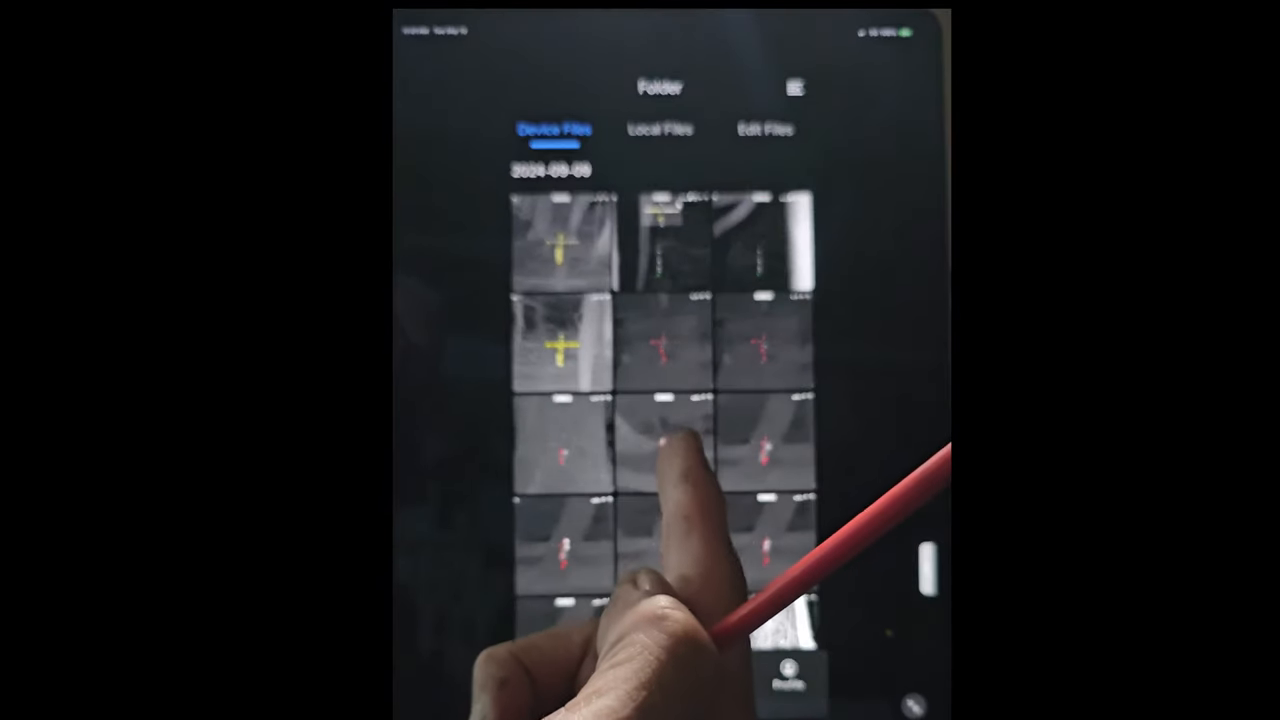
left_click(708, 676)
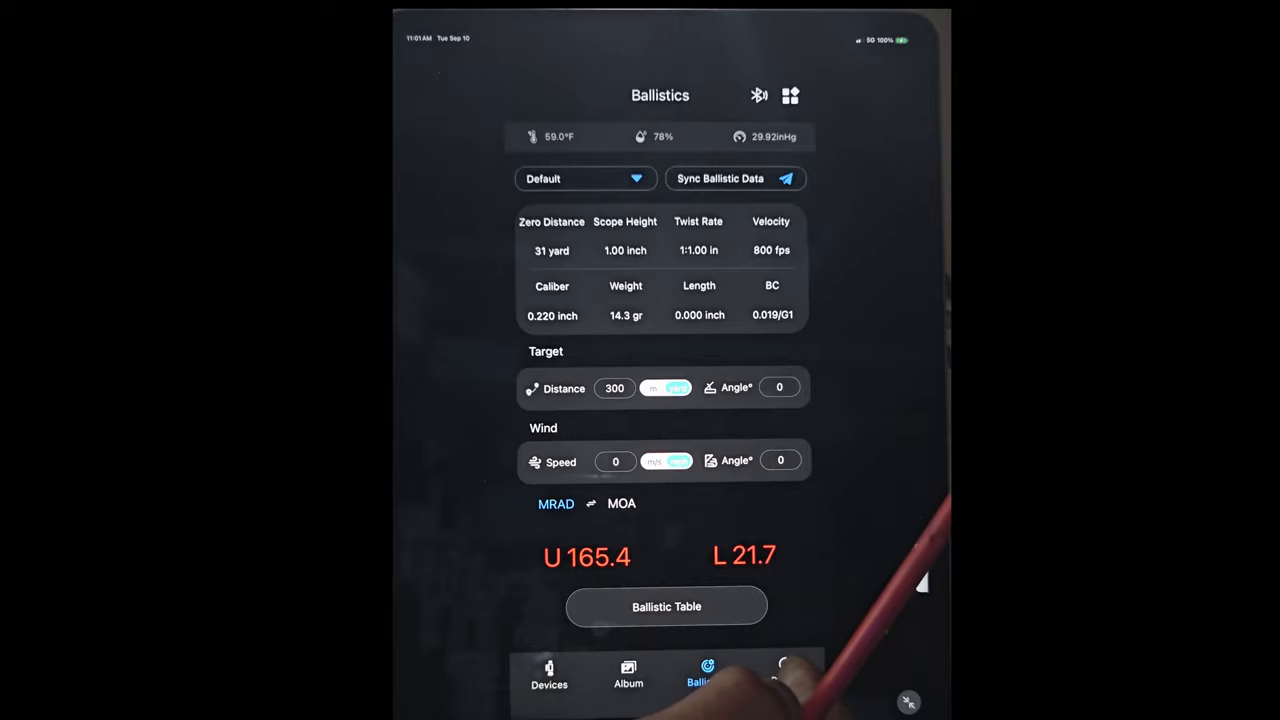
left_click(786, 676)
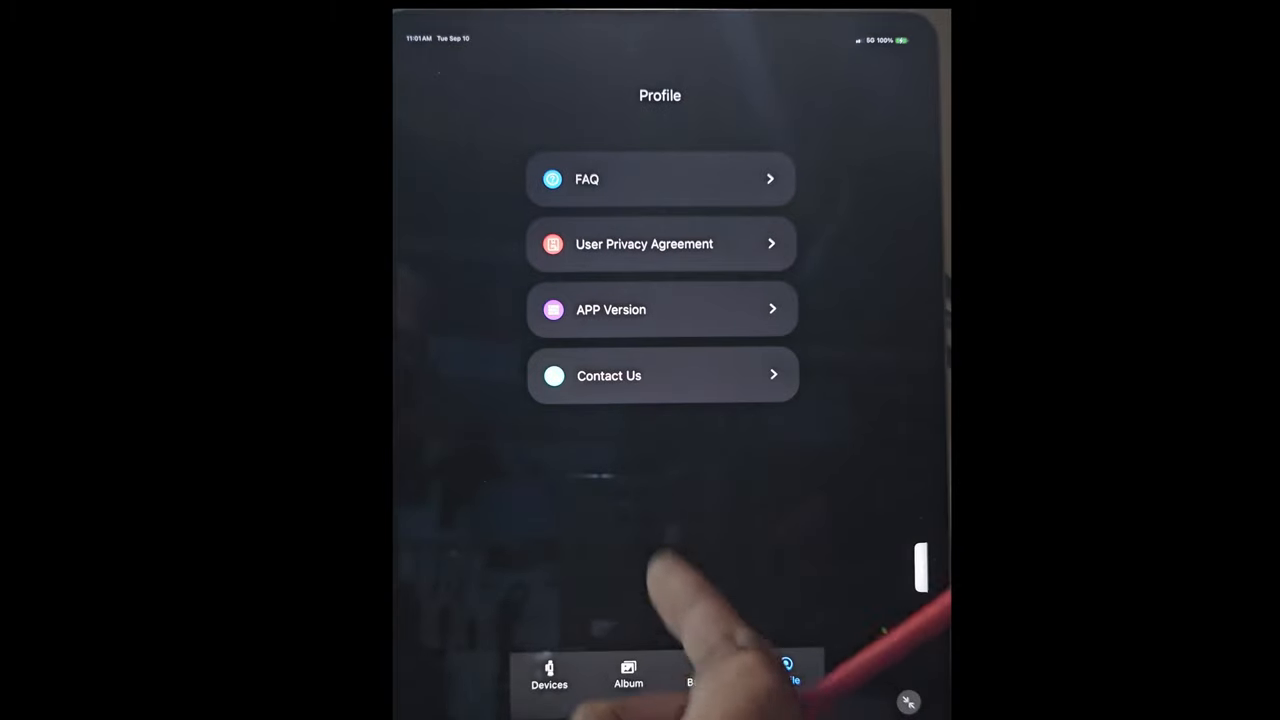
left_click(548, 676)
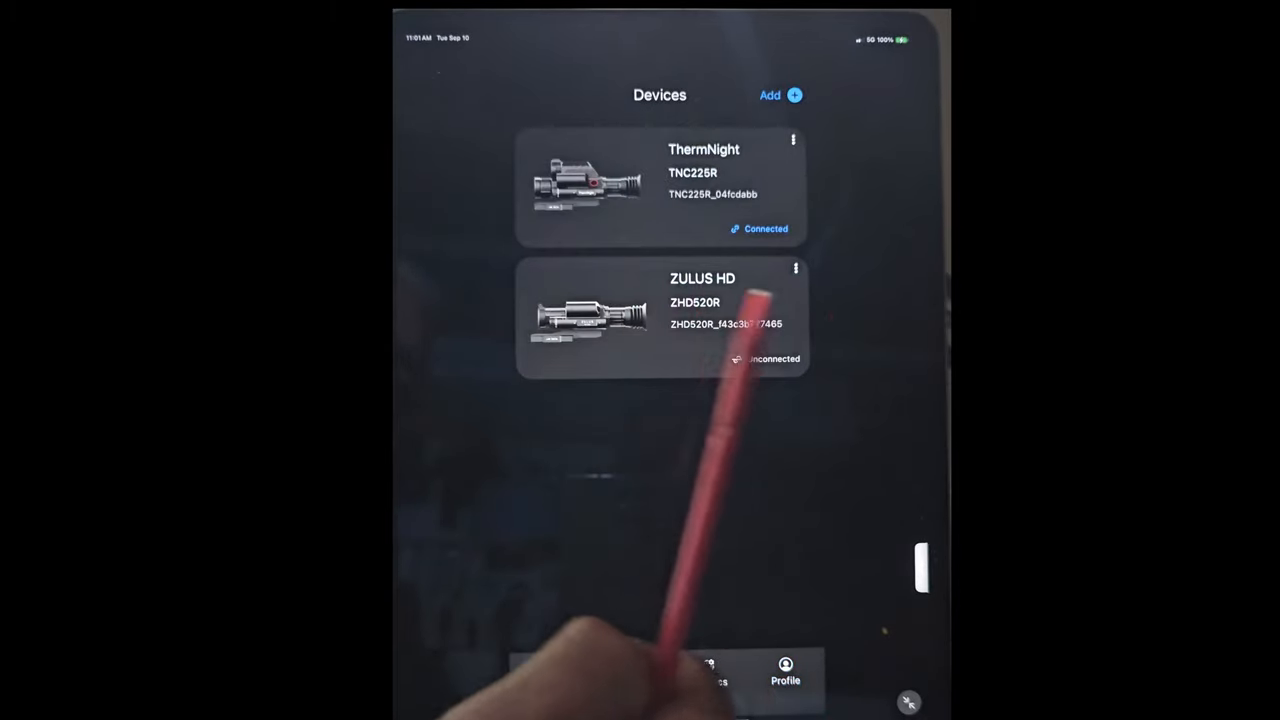